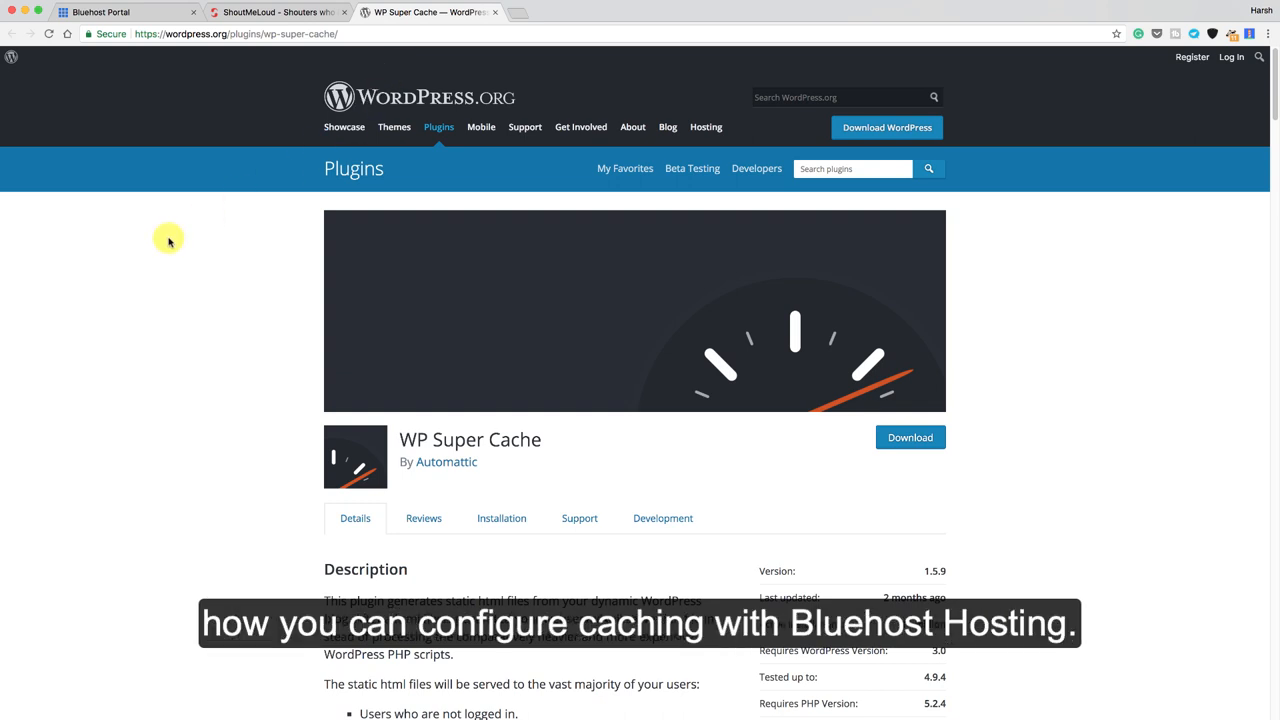
pyautogui.moveTo(164, 246)
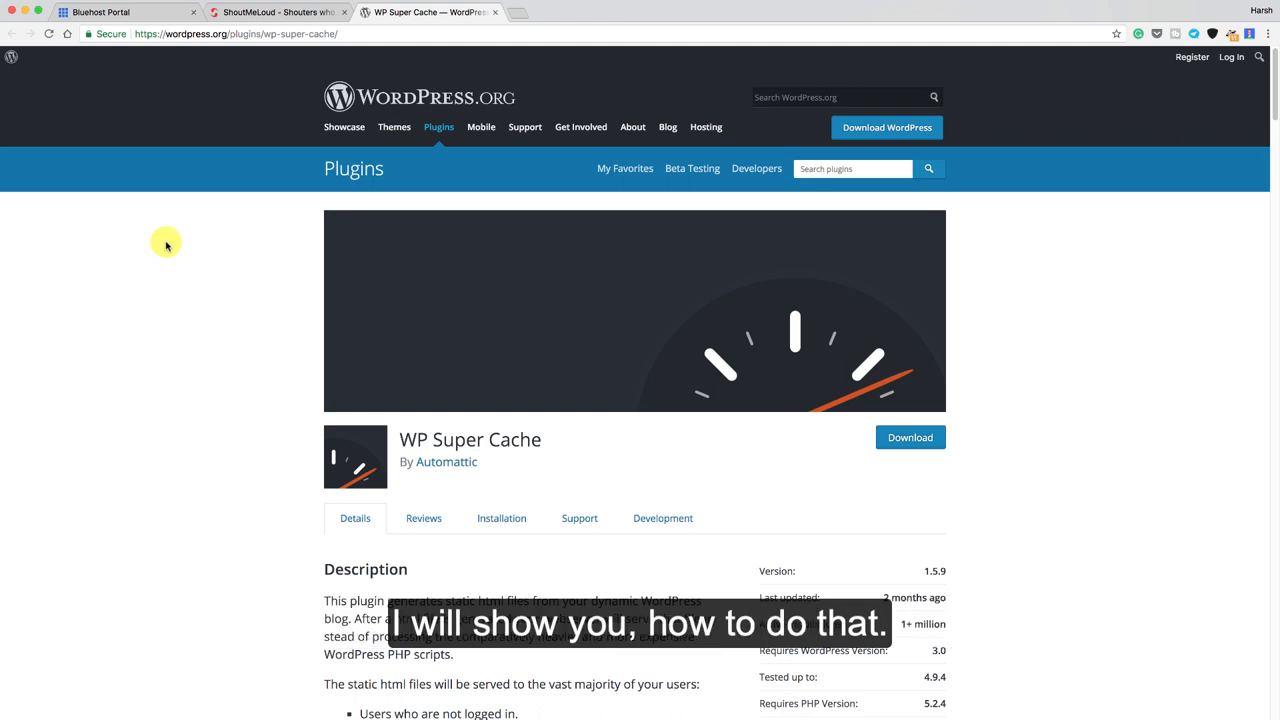
# Return from the WP Super Cache plugin page to the Bluehost portal Home dashboard.
pyautogui.click(100, 12)
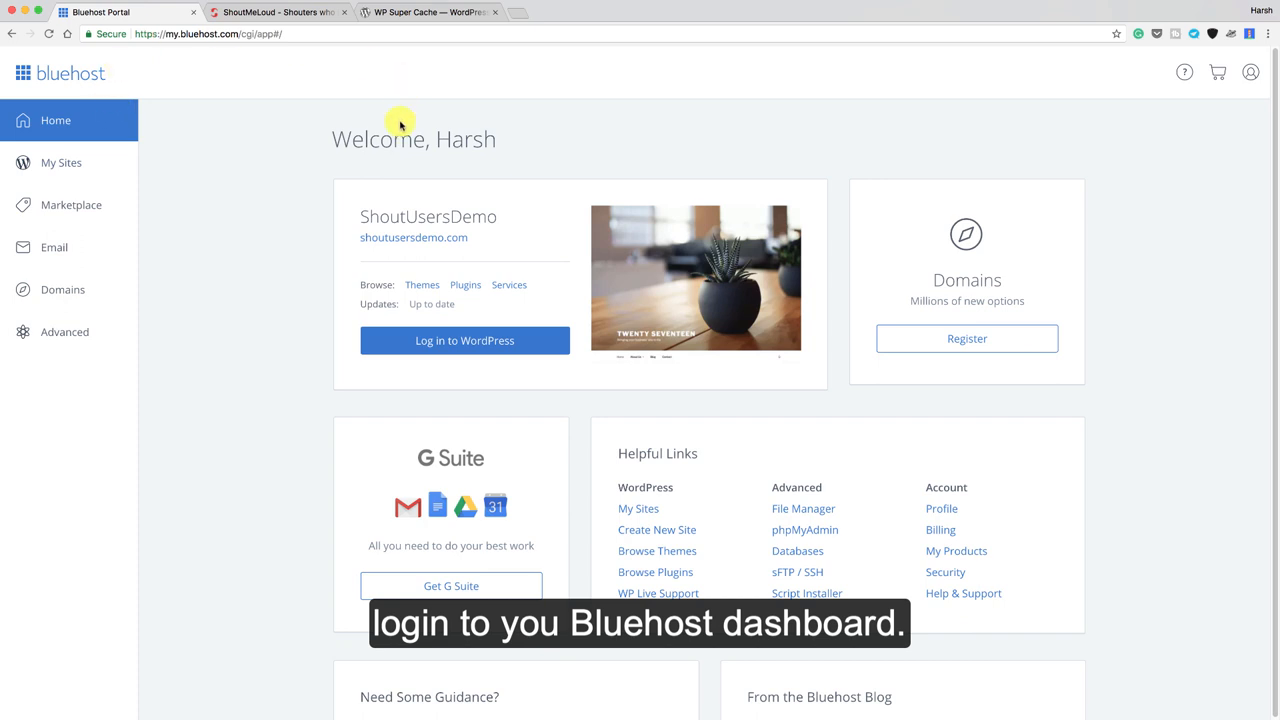
# Go to My Sites, manage ShoutUsersDemo and show its Performance caching options.
pyautogui.click(60, 162)
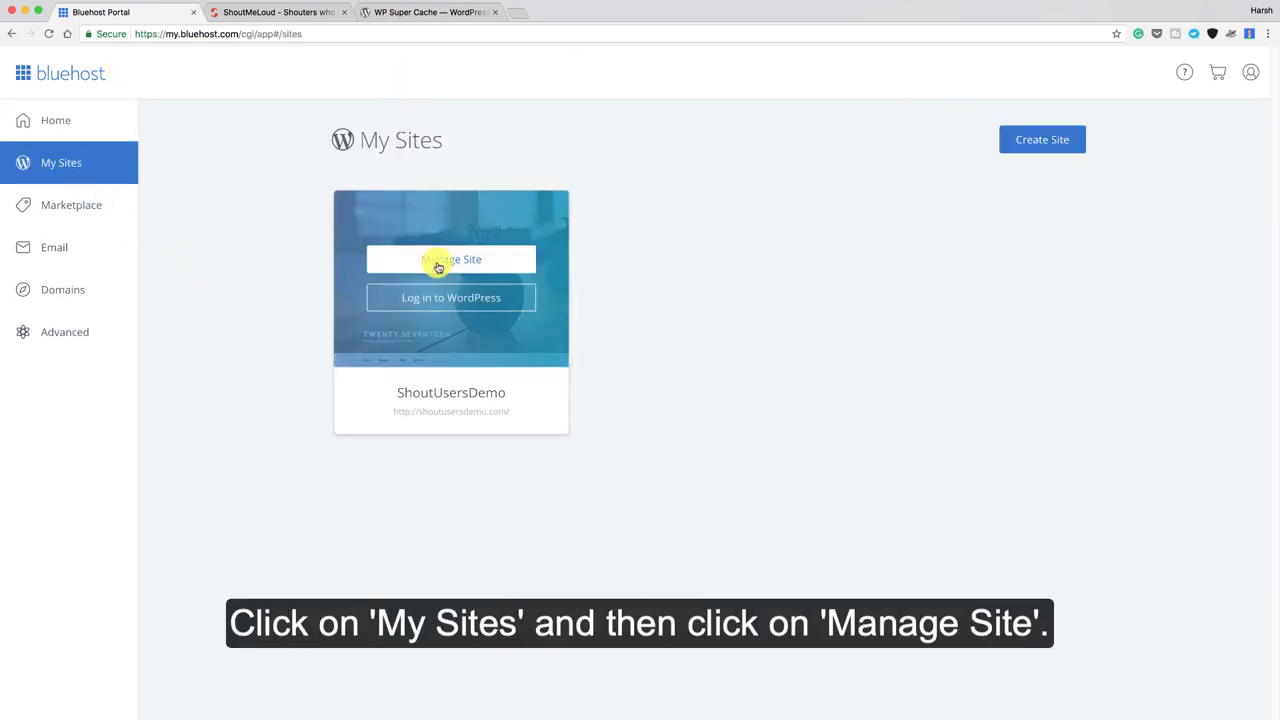
pyautogui.moveTo(1204, 500)
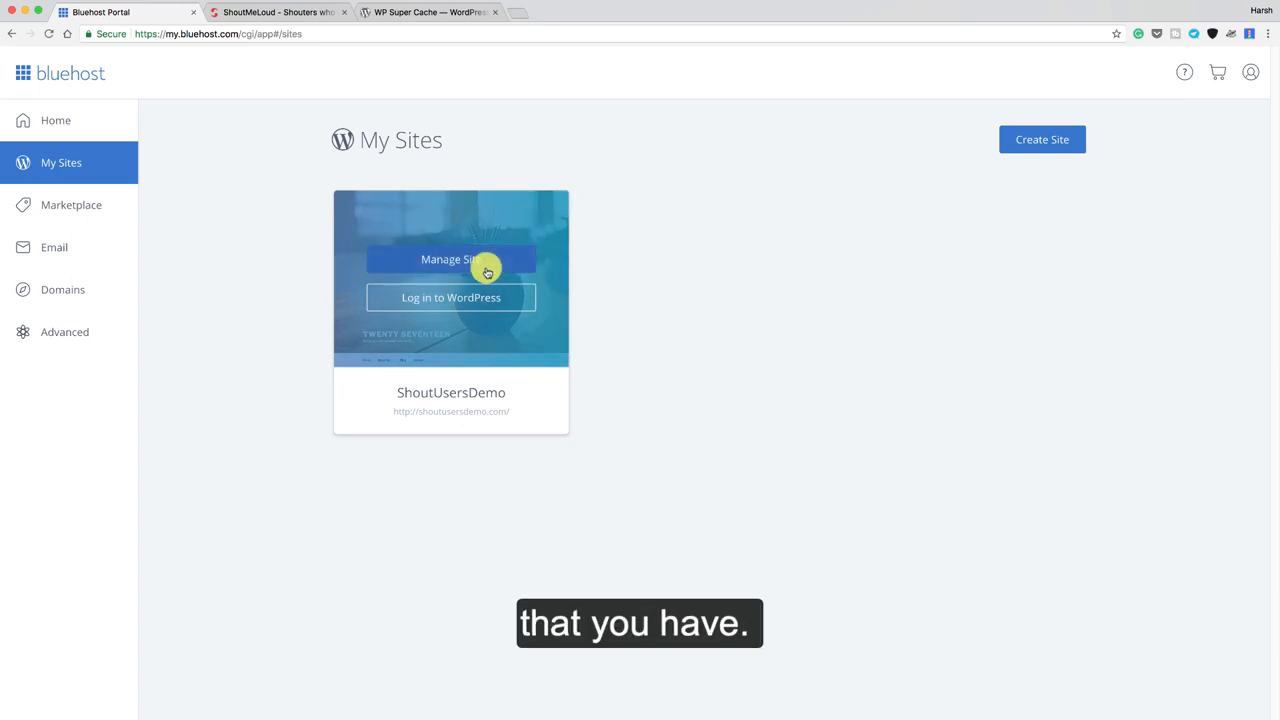
pyautogui.click(452, 260)
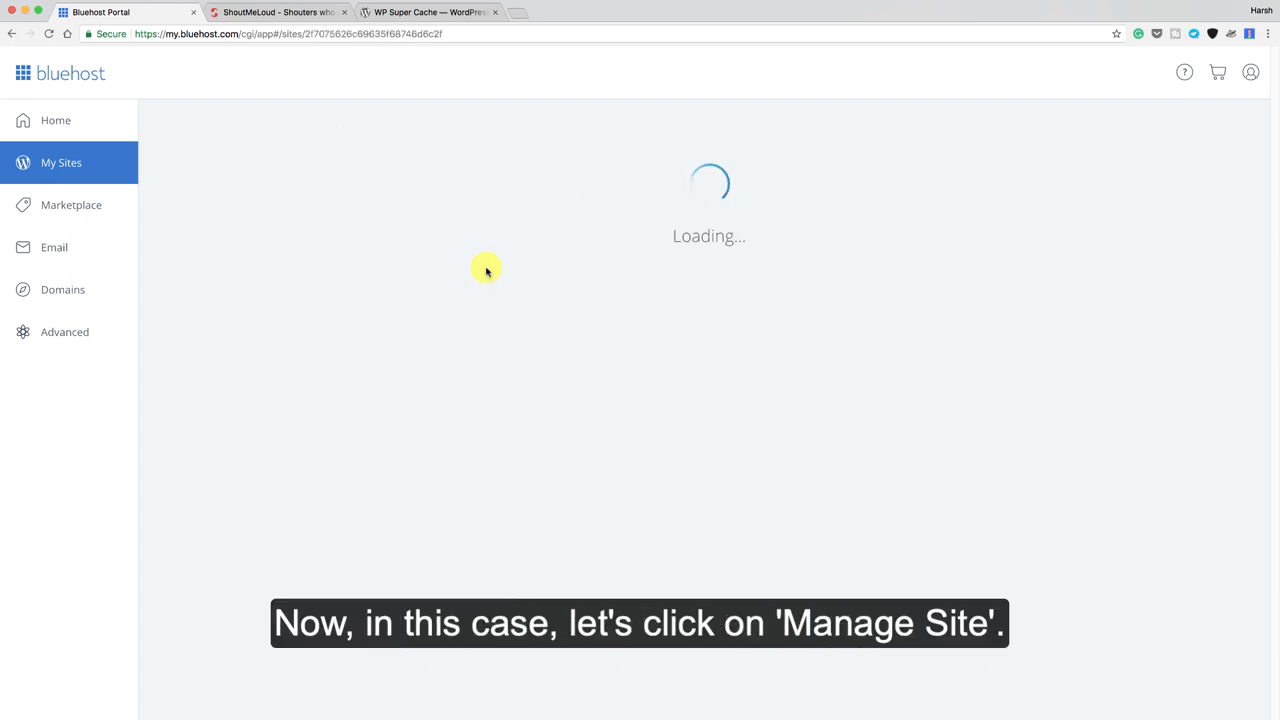
pyautogui.click(636, 222)
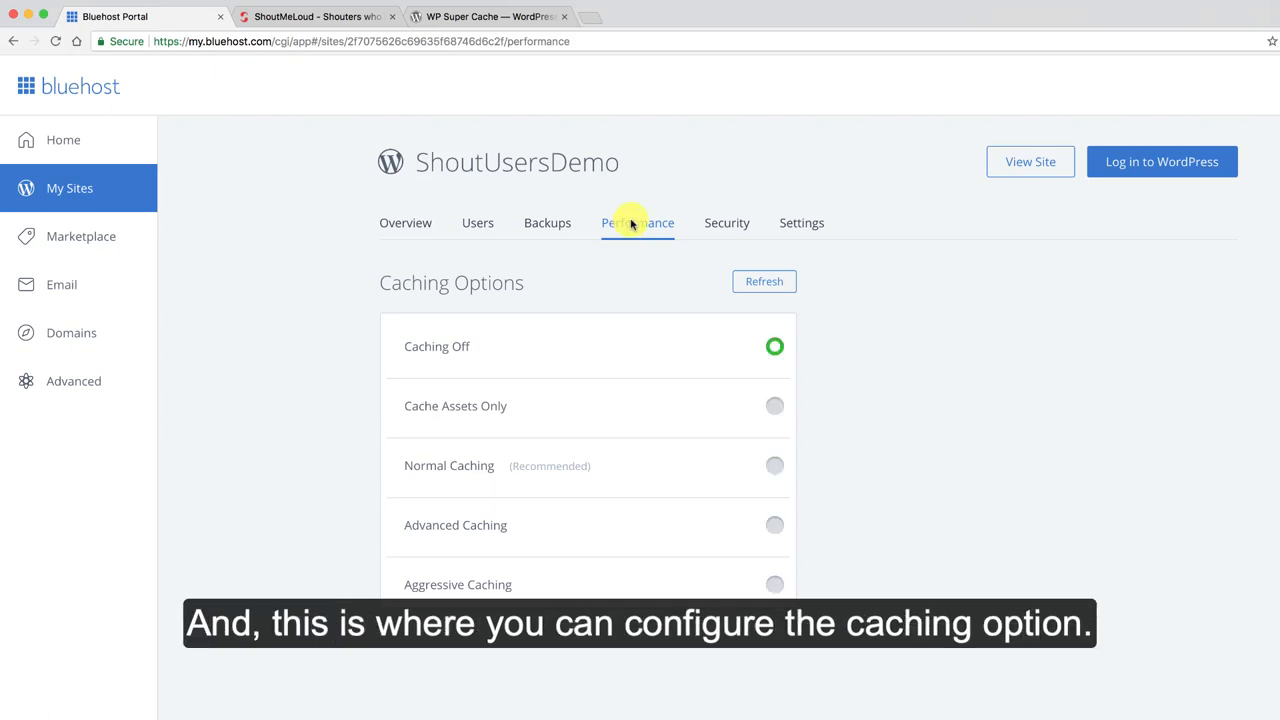
pyautogui.moveTo(716, 494)
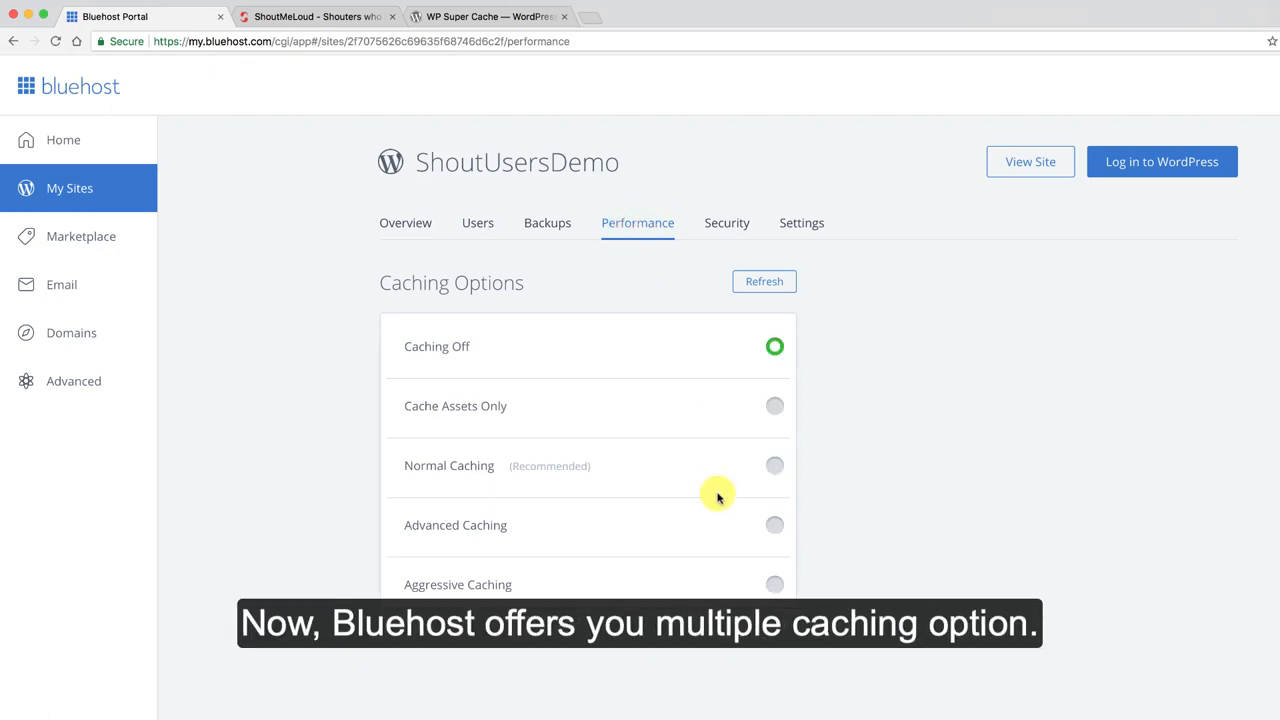
pyautogui.moveTo(446, 444)
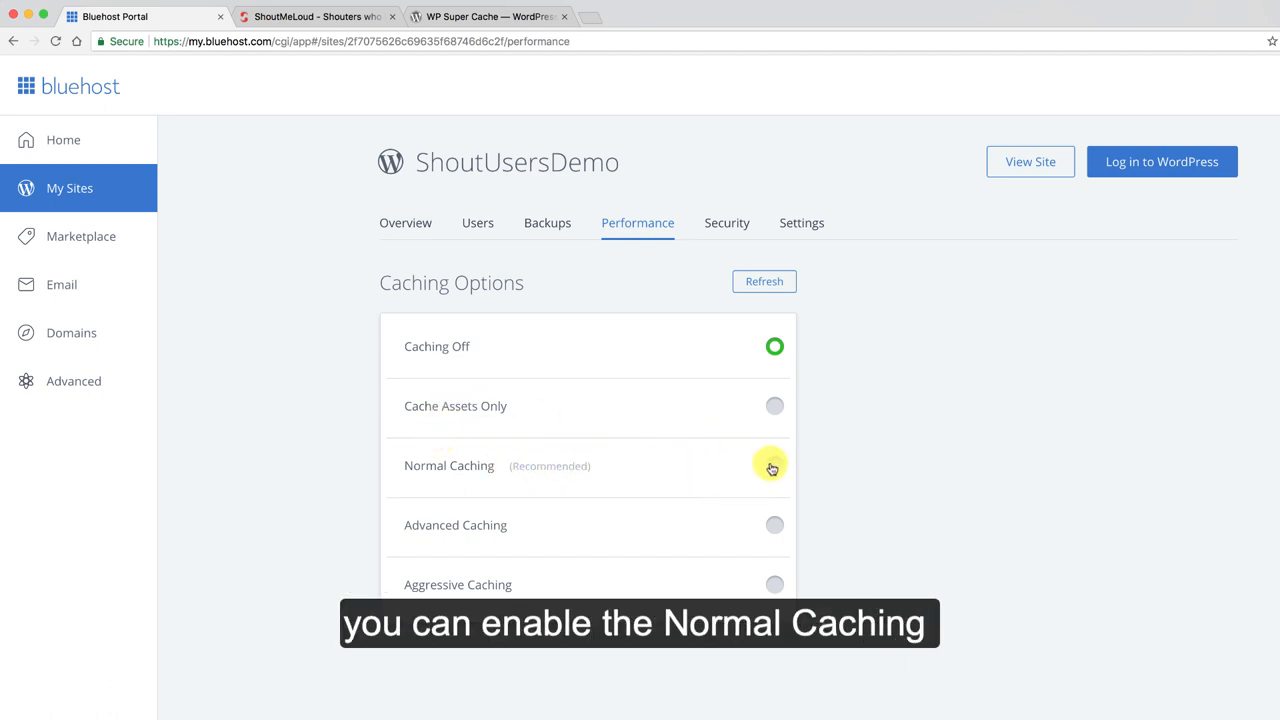
pyautogui.moveTo(772, 528)
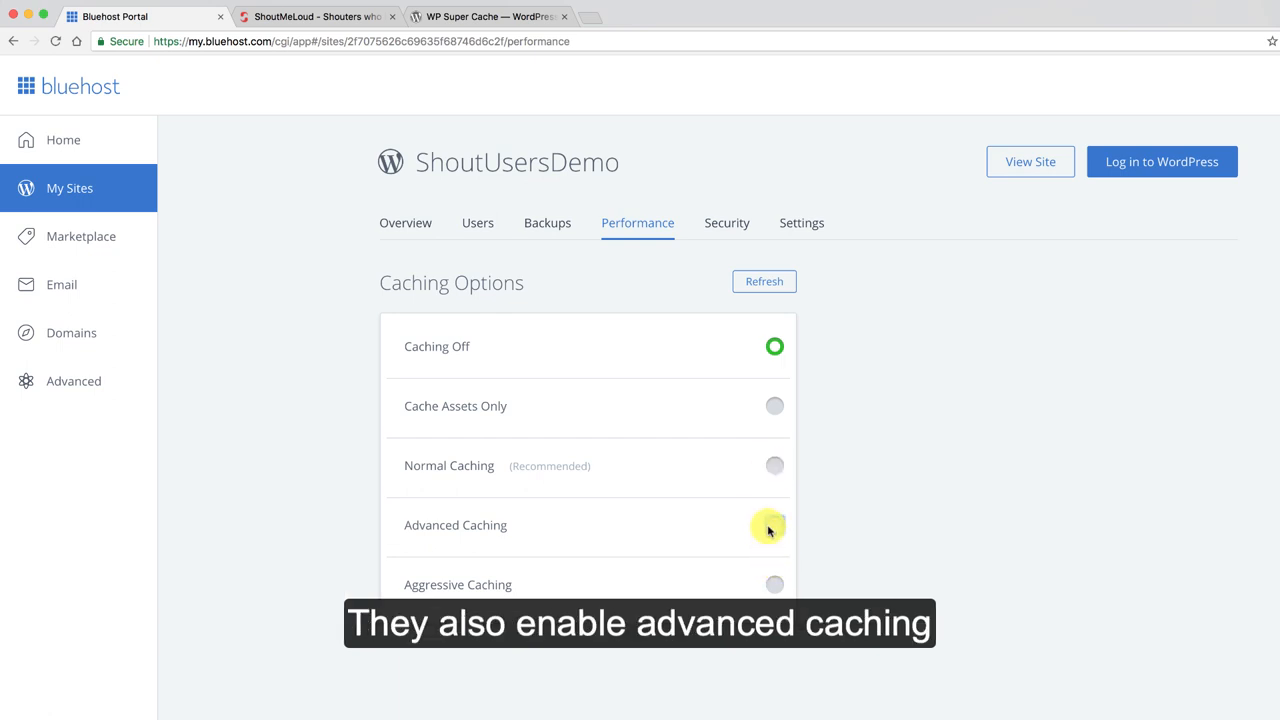
# Enable Advanced Caching briefly, then switch ShoutUsersDemo to Normal Caching and refresh the status.
pyautogui.click(774, 524)
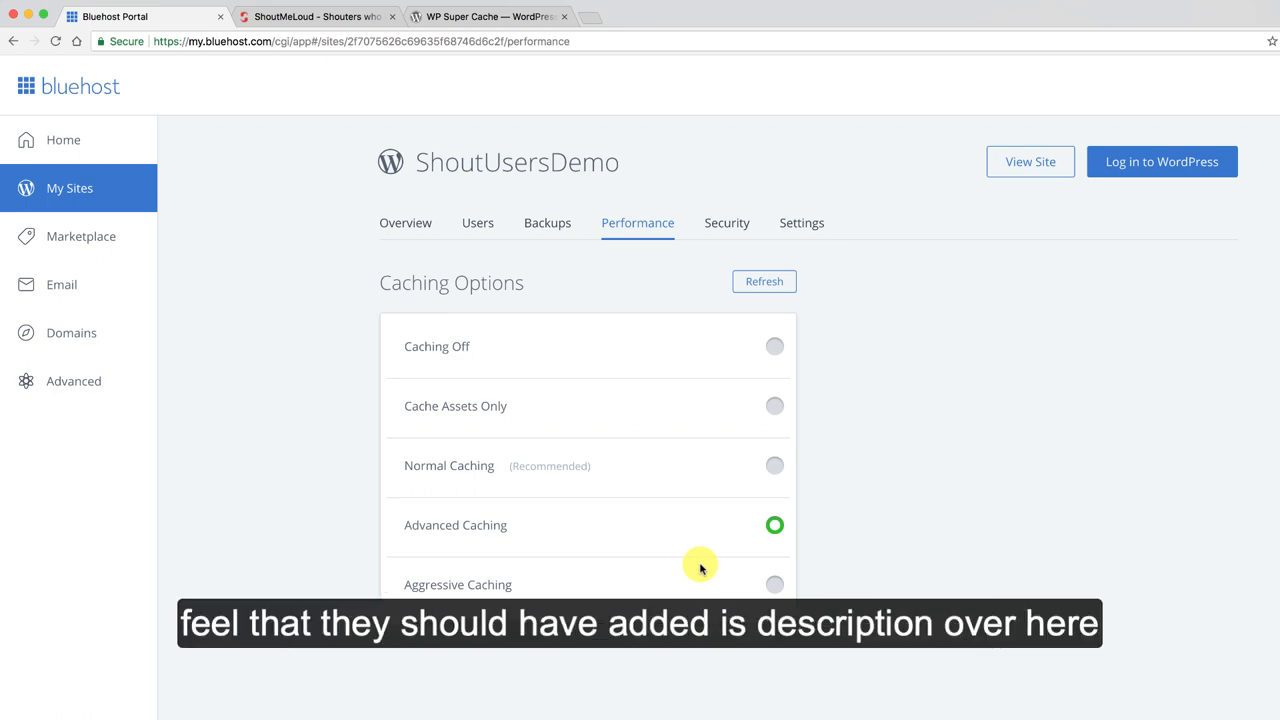
pyautogui.moveTo(1086, 332)
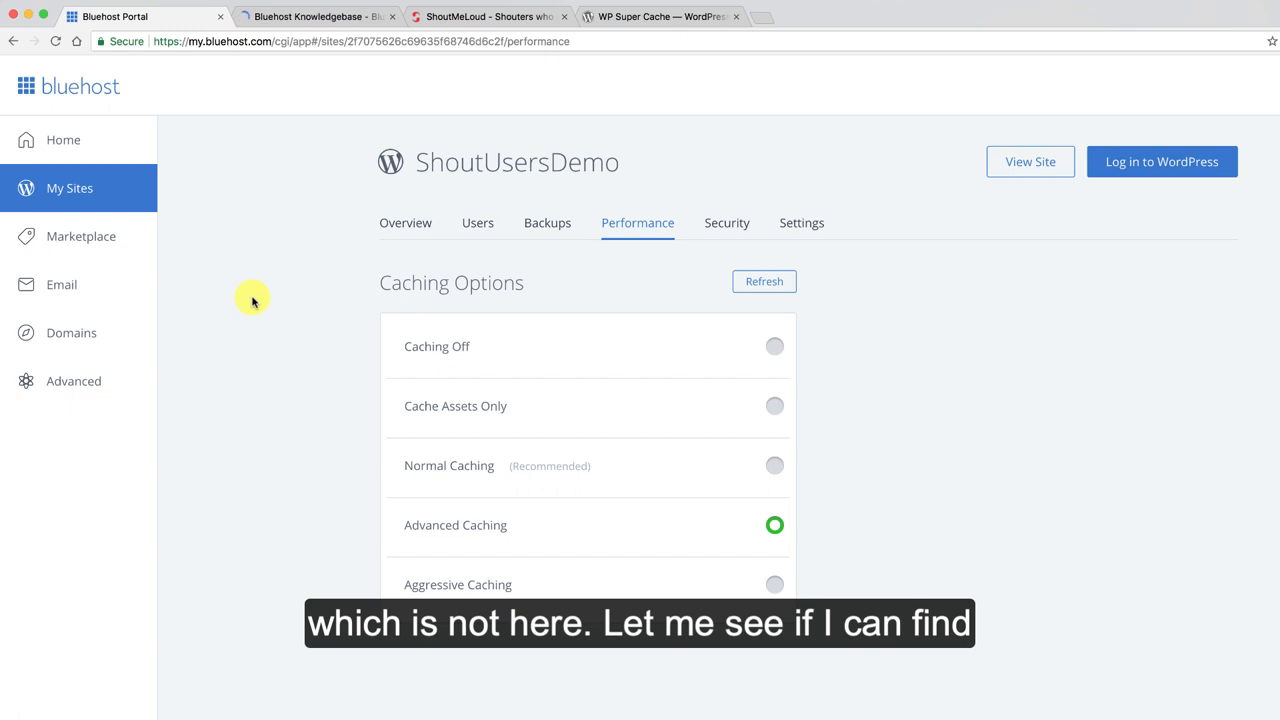
pyautogui.click(392, 16)
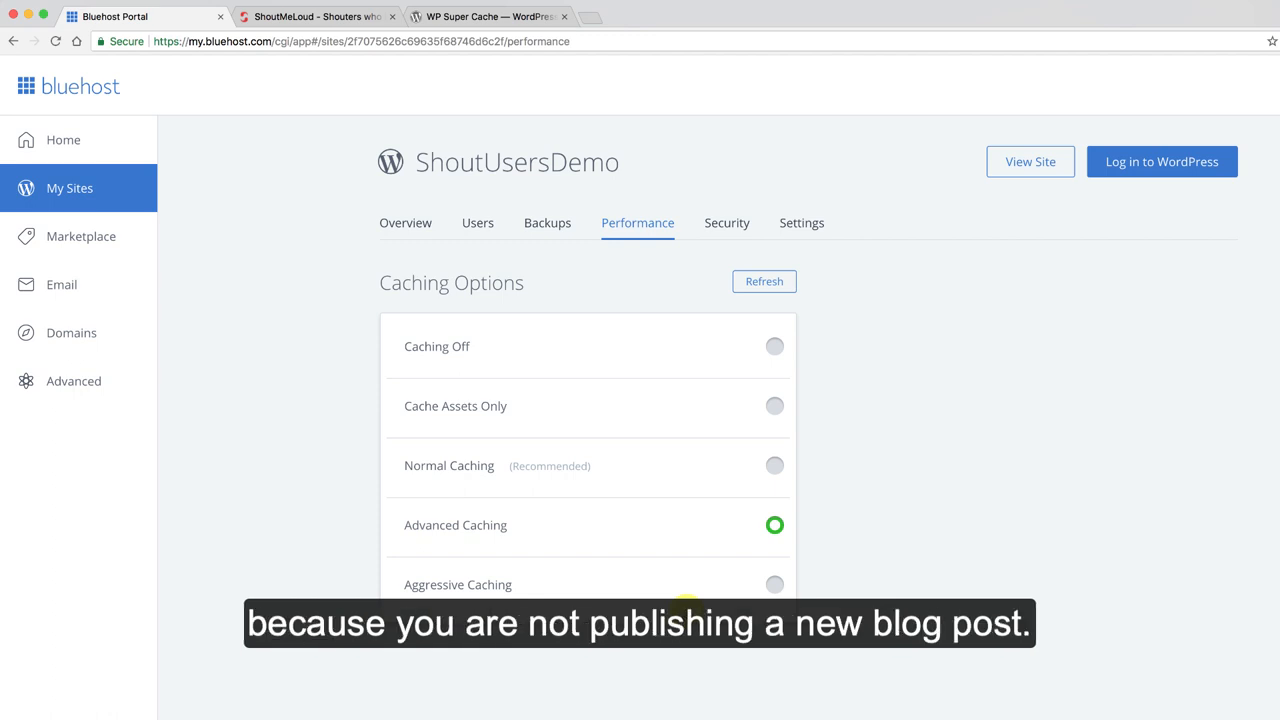
pyautogui.moveTo(734, 526)
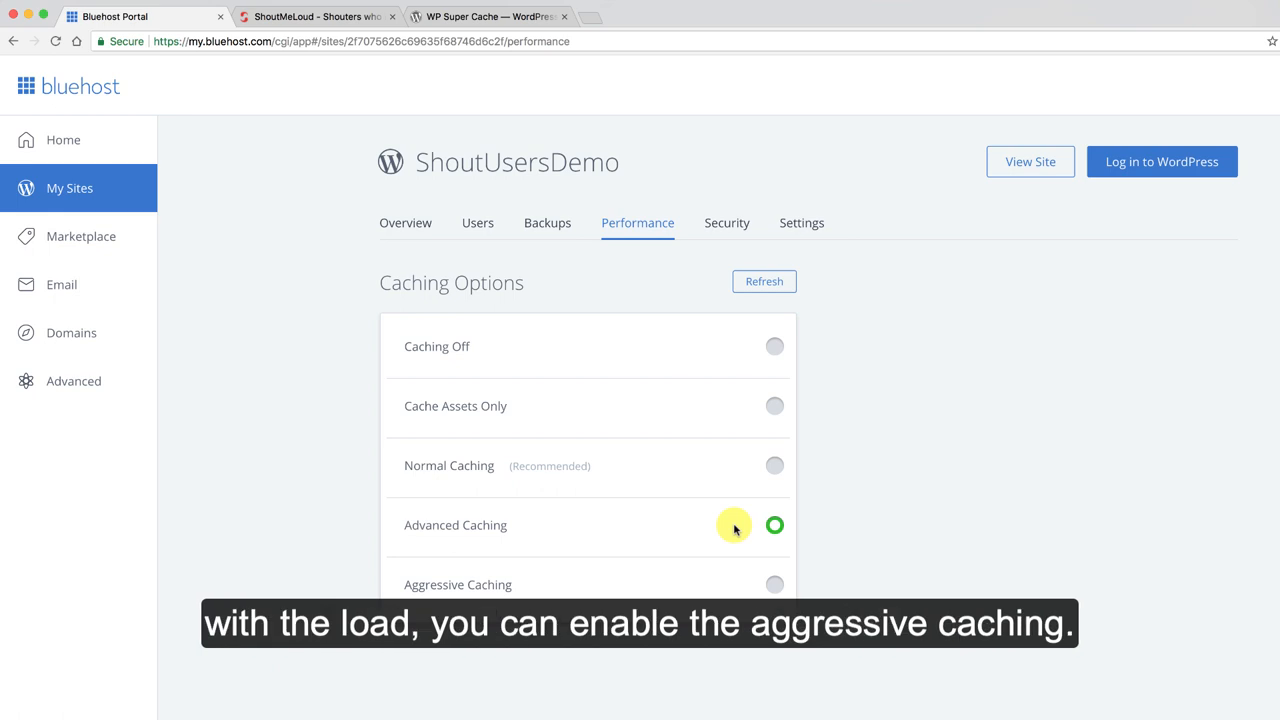
pyautogui.moveTo(730, 490)
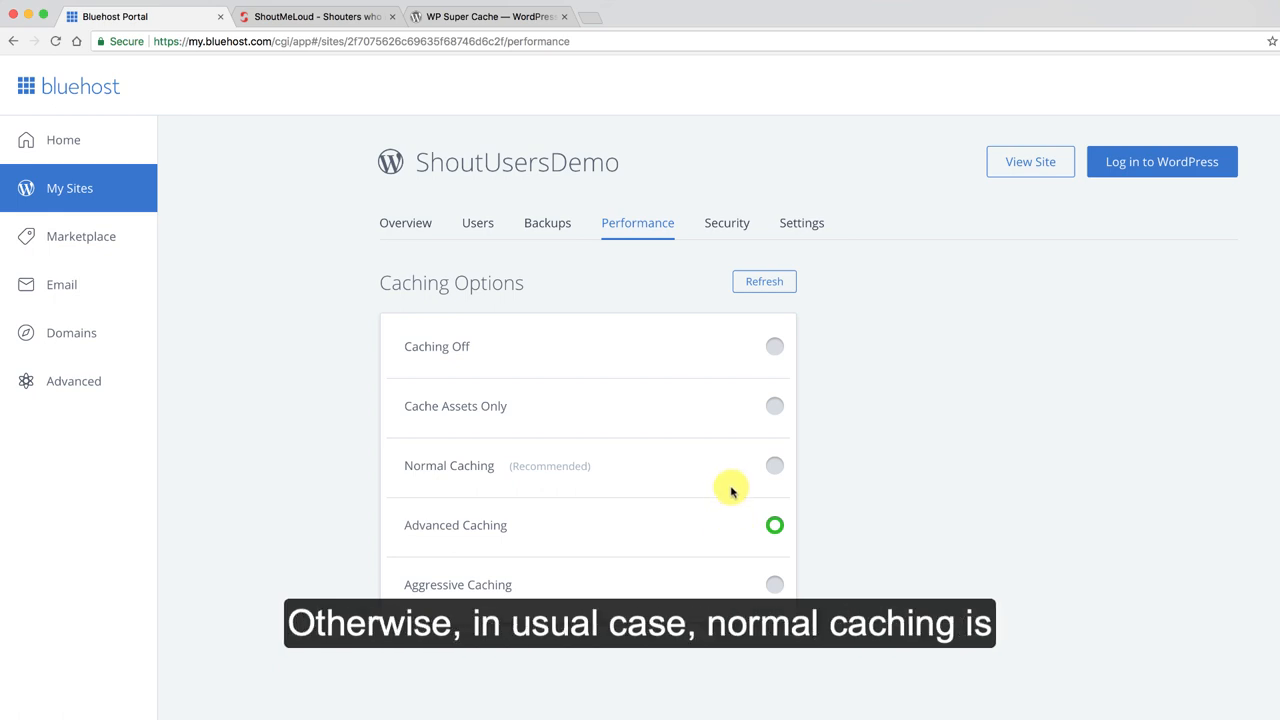
pyautogui.click(774, 464)
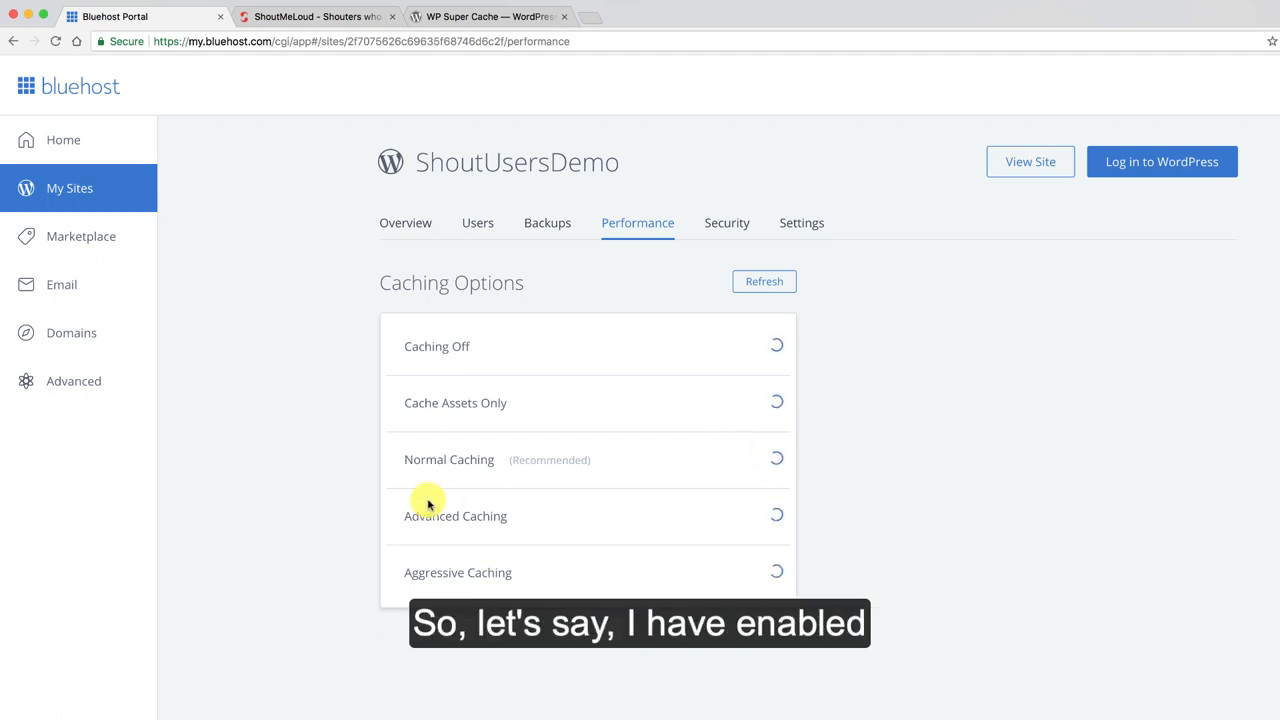
pyautogui.click(774, 464)
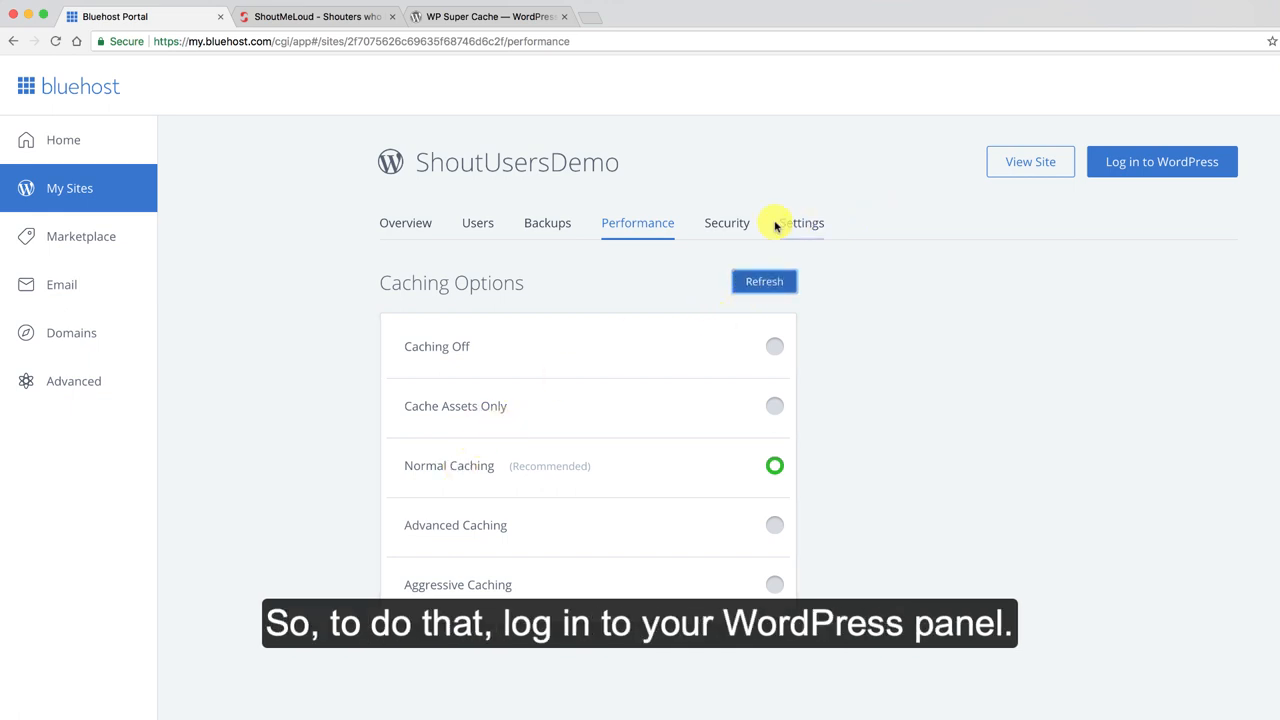
pyautogui.moveTo(1080, 172)
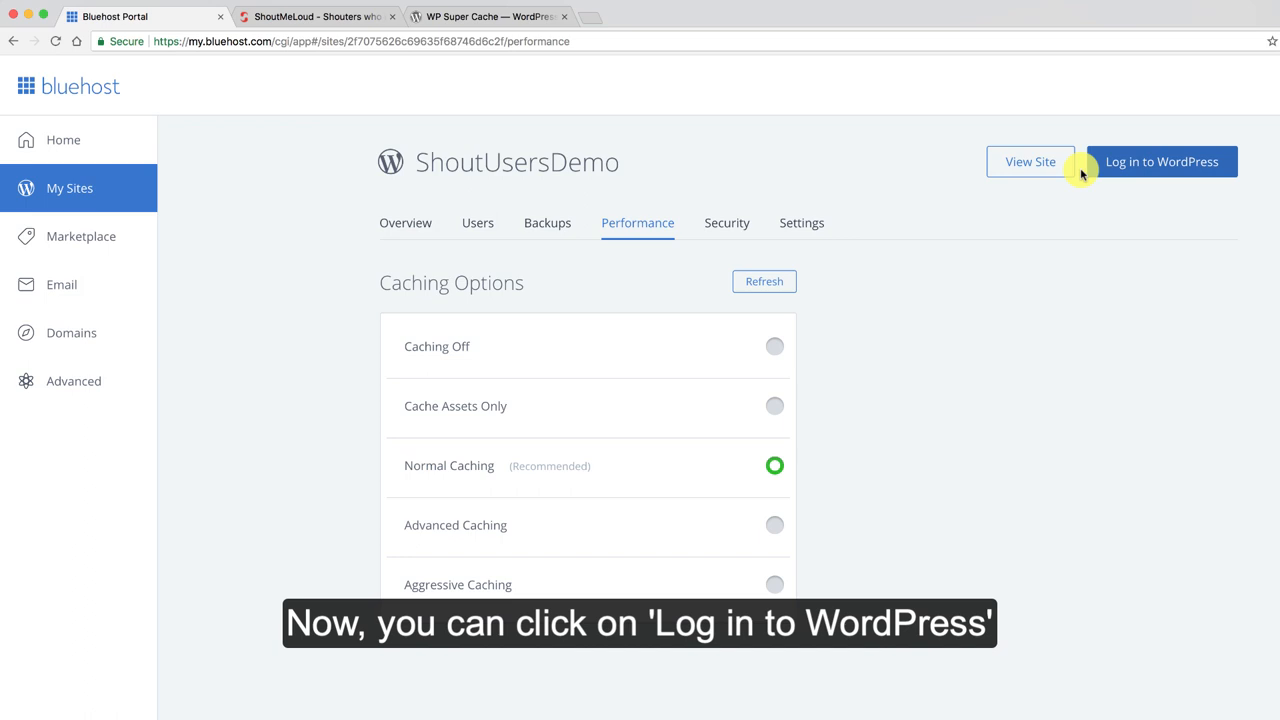
# Log in to the site's WordPress admin in a new tab and return to the portal Home.
pyautogui.click(1160, 160)
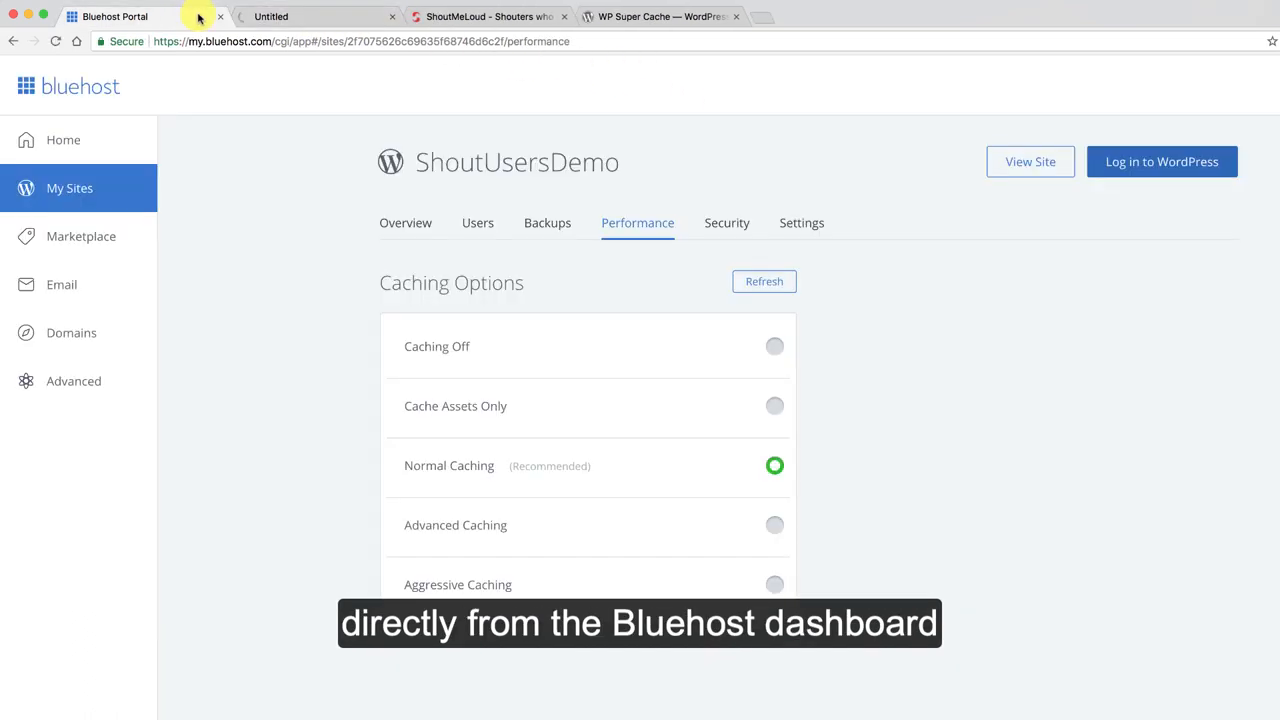
pyautogui.click(64, 140)
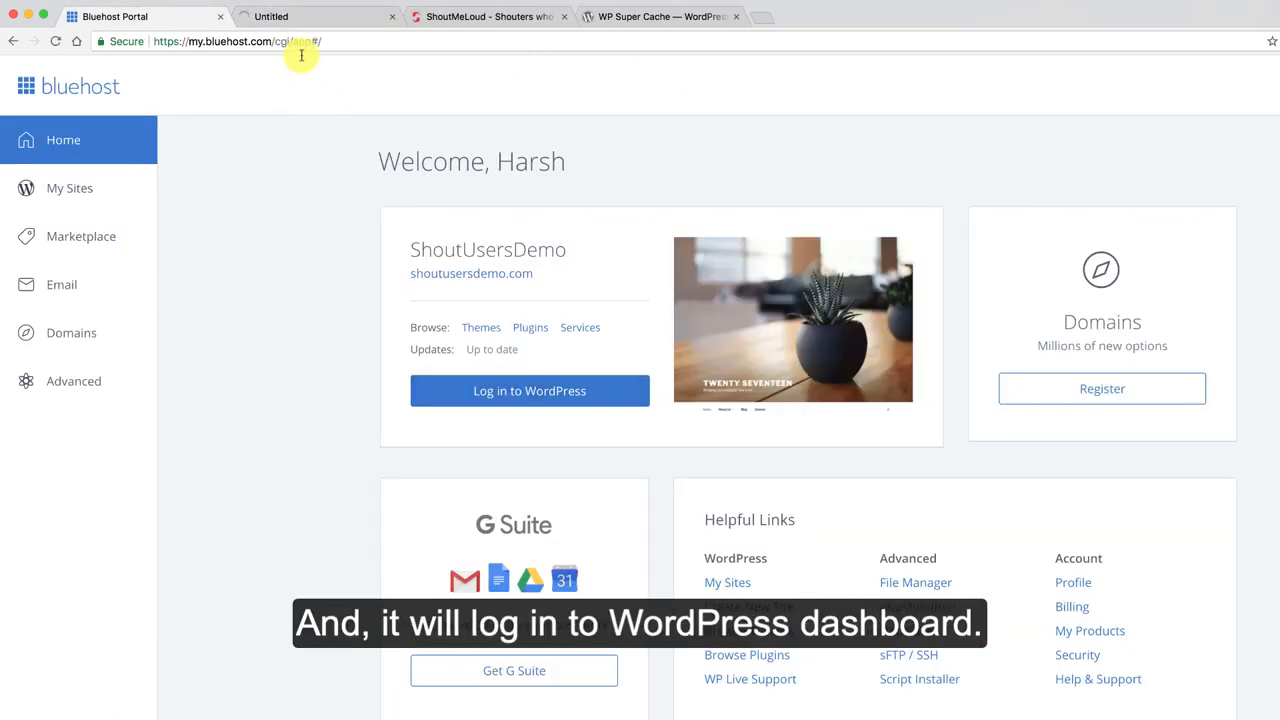
# In WordPress admin, purge all of the site's cache from the Caching menu.
pyautogui.click(528, 390)
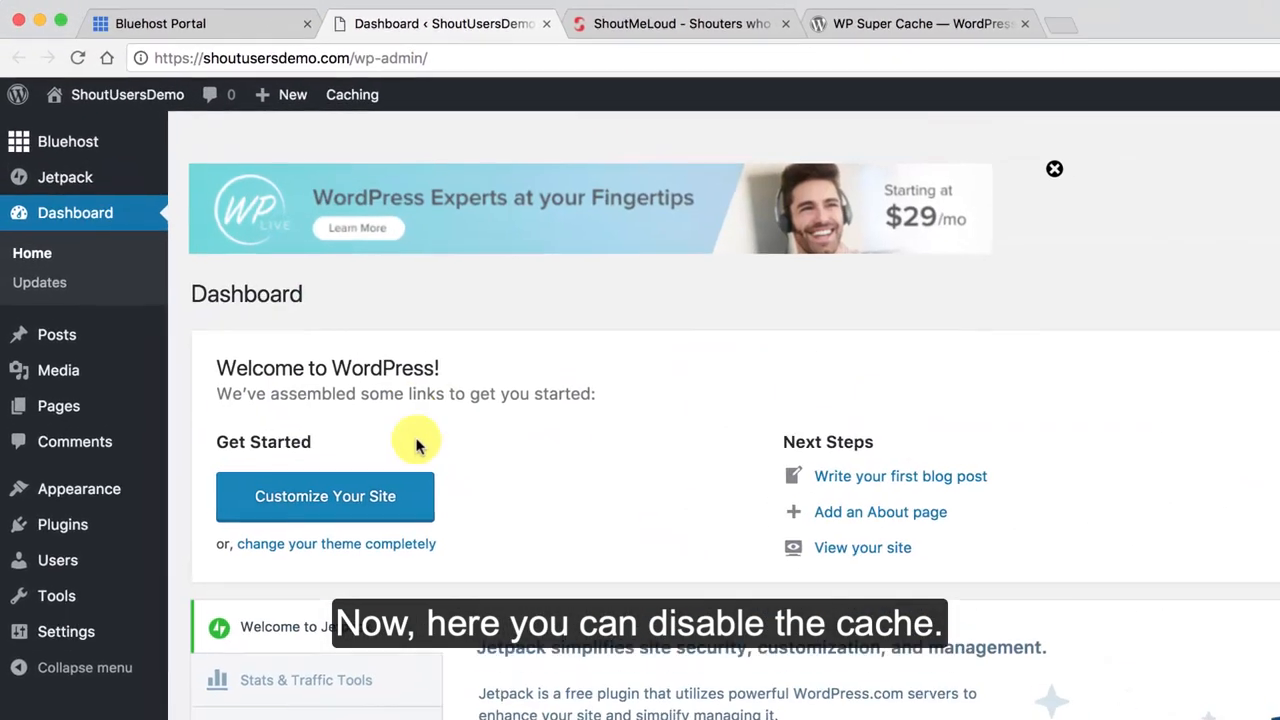
pyautogui.click(352, 94)
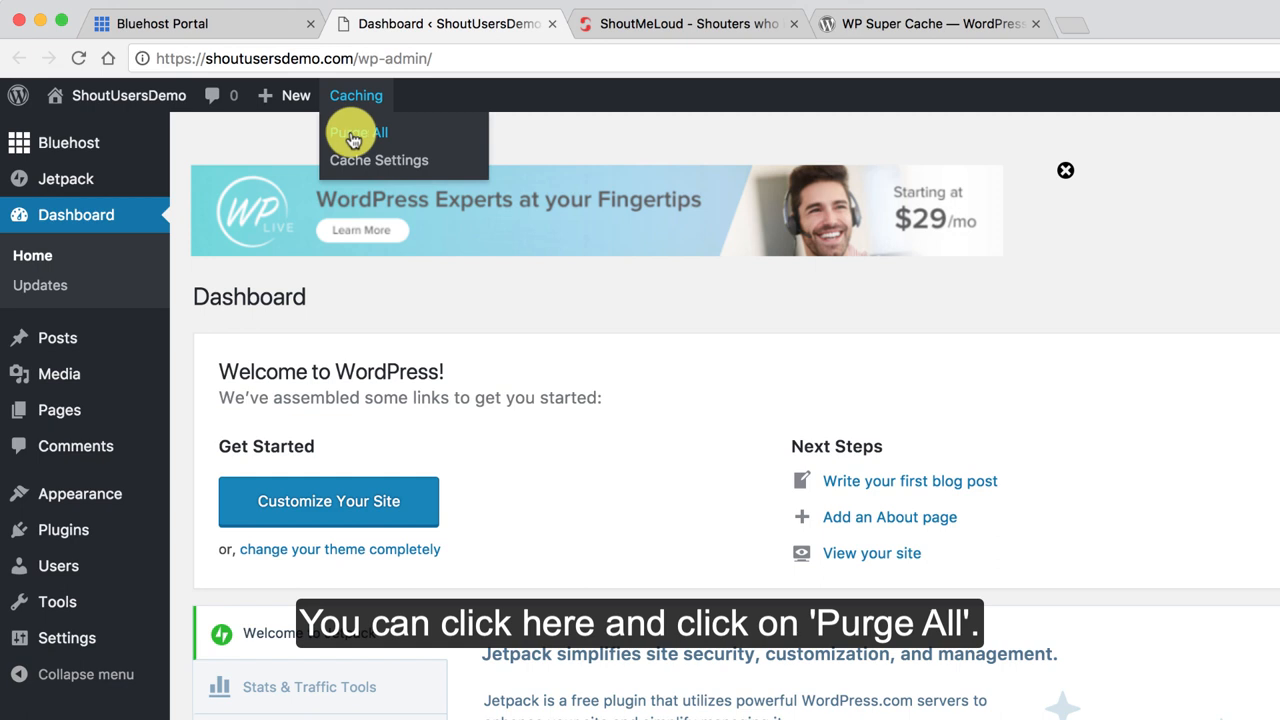
pyautogui.click(356, 132)
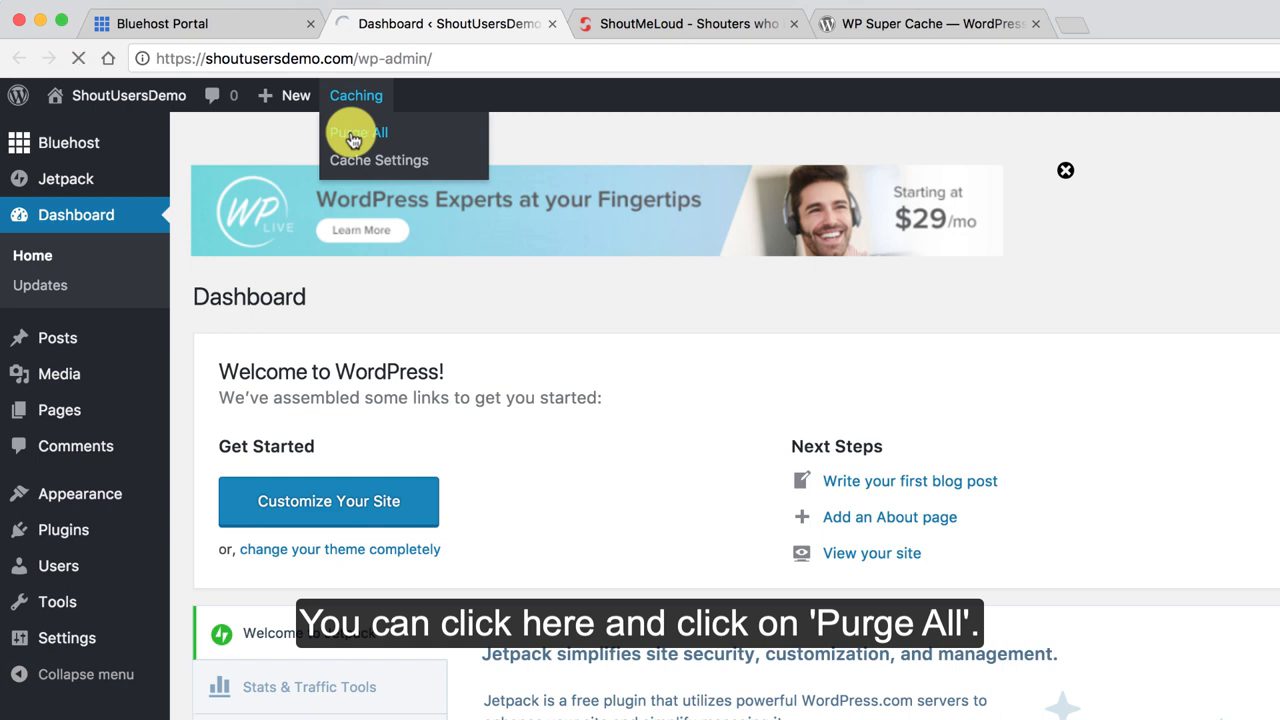
pyautogui.click(358, 132)
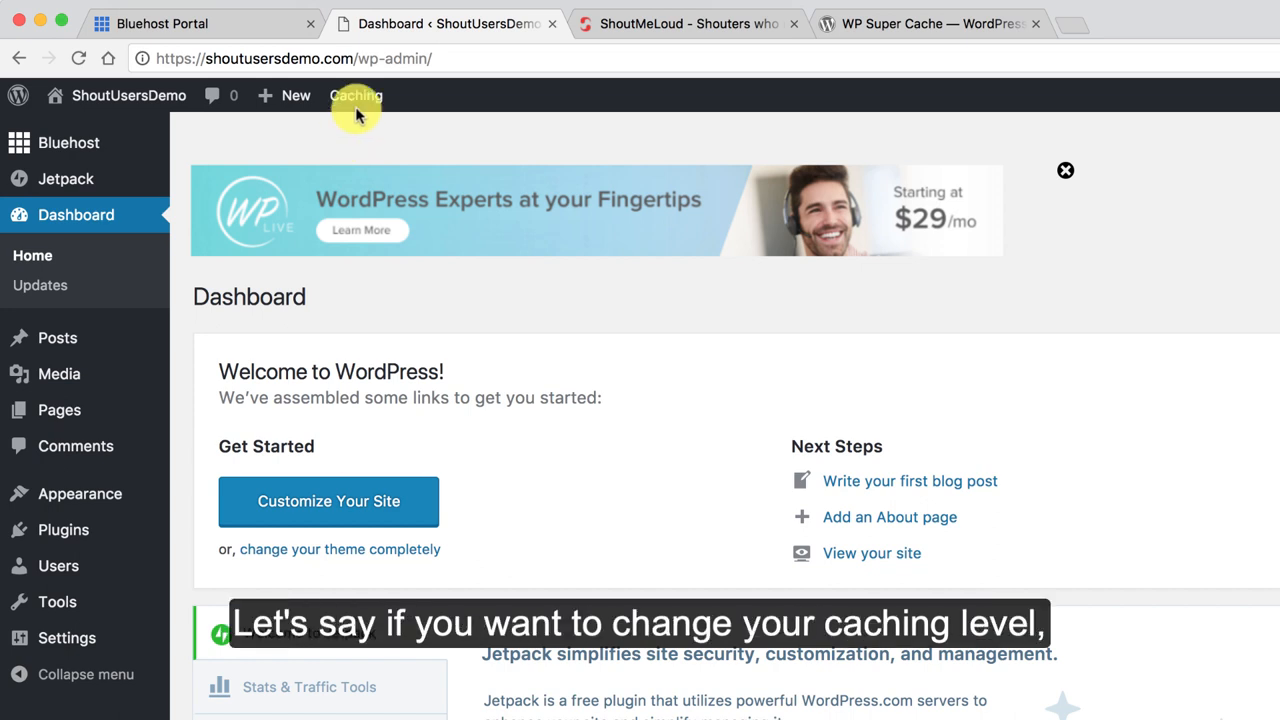
# Set the Endurance Cache level to Normal (Level 2) in Cache Settings.
pyautogui.click(356, 96)
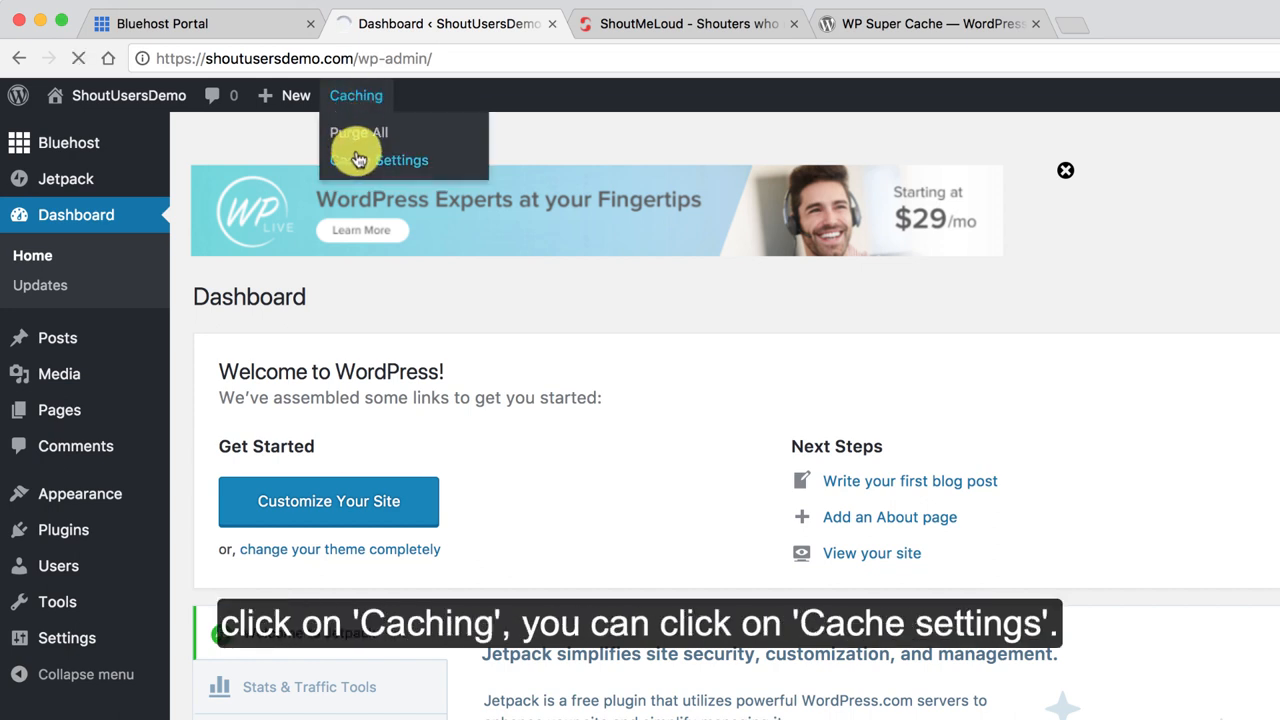
pyautogui.click(402, 160)
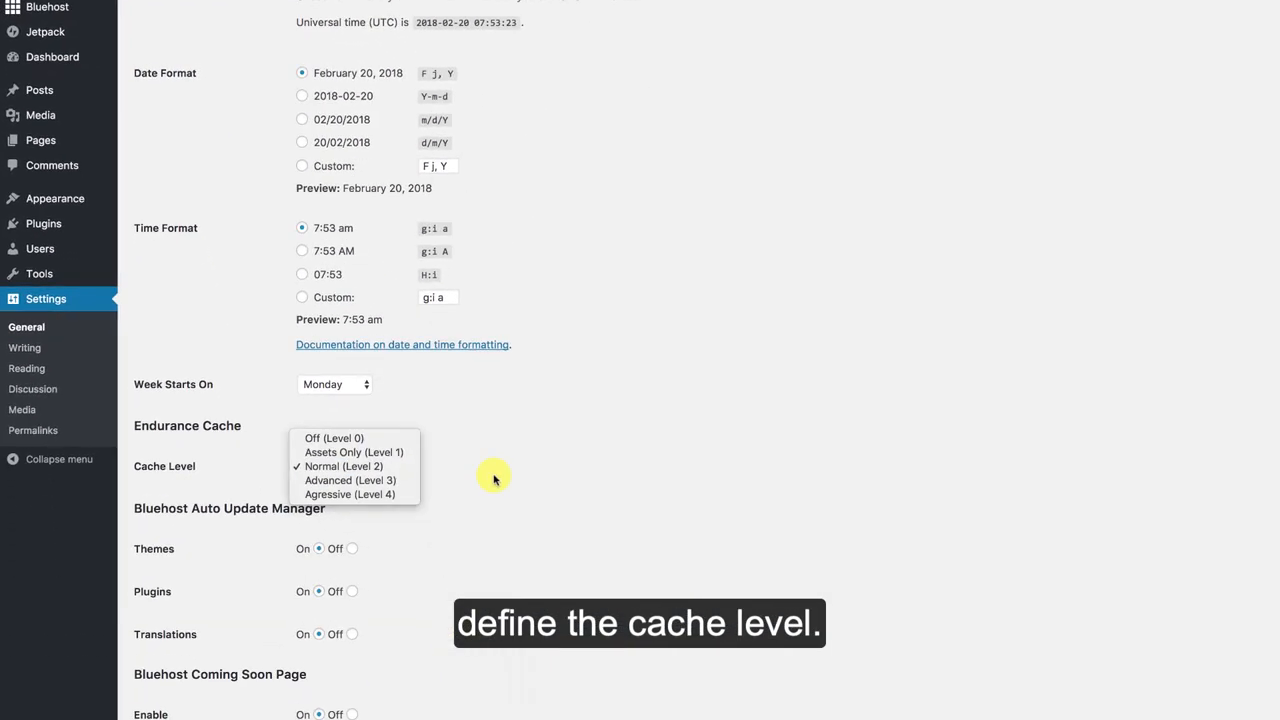
pyautogui.click(352, 466)
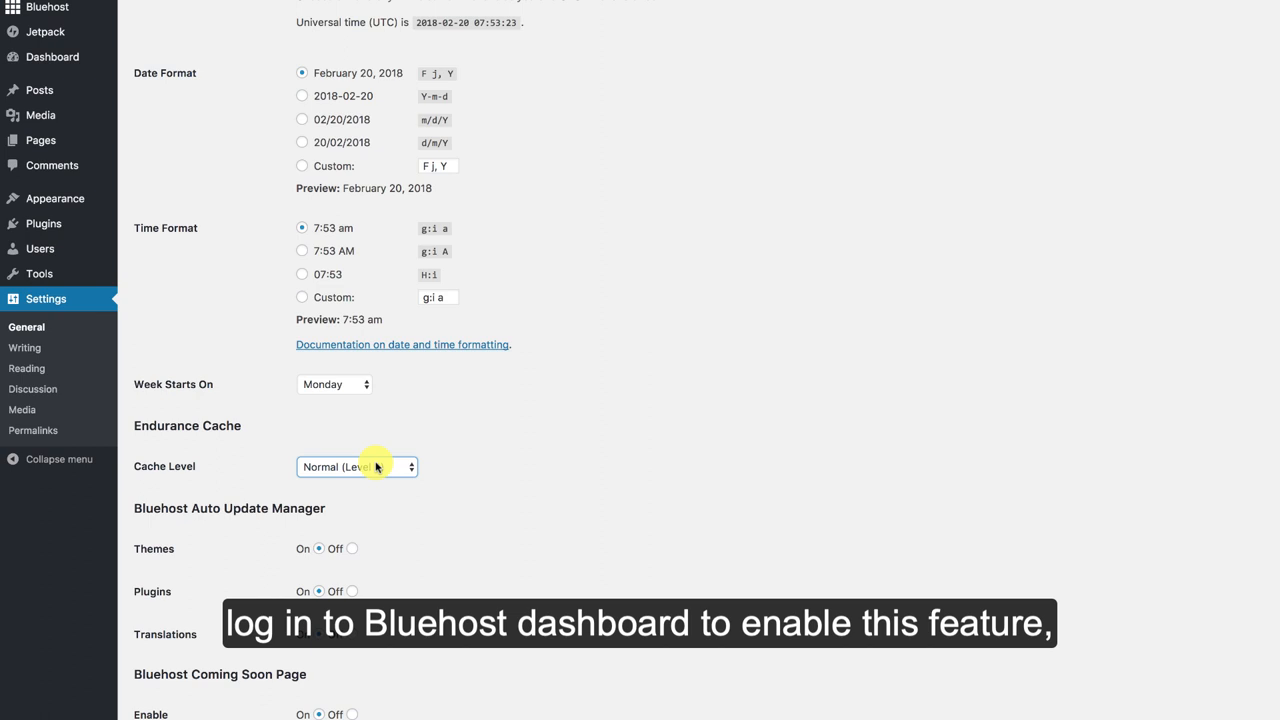